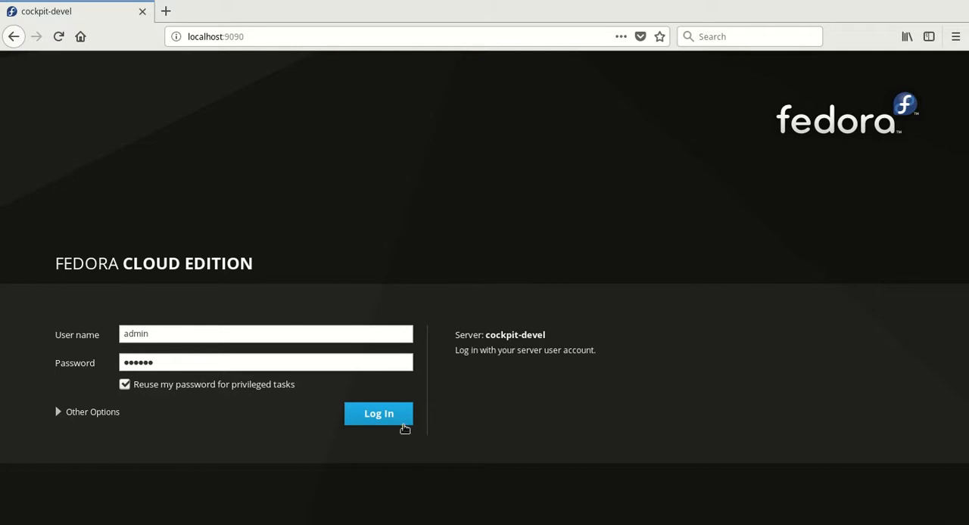
Step: Sign in as admin and go to the cluster's Virtual Machines page, currently empty
left_click(378, 413)
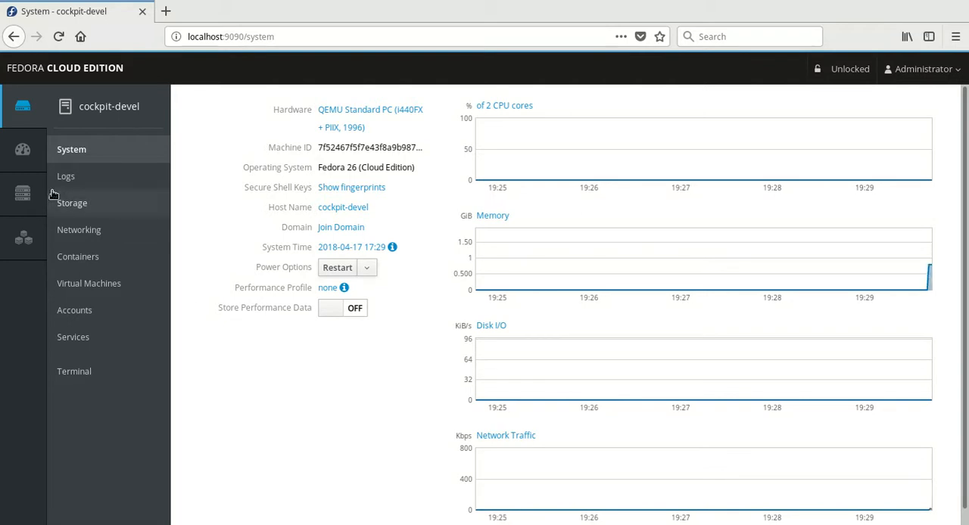
left_click(22, 194)
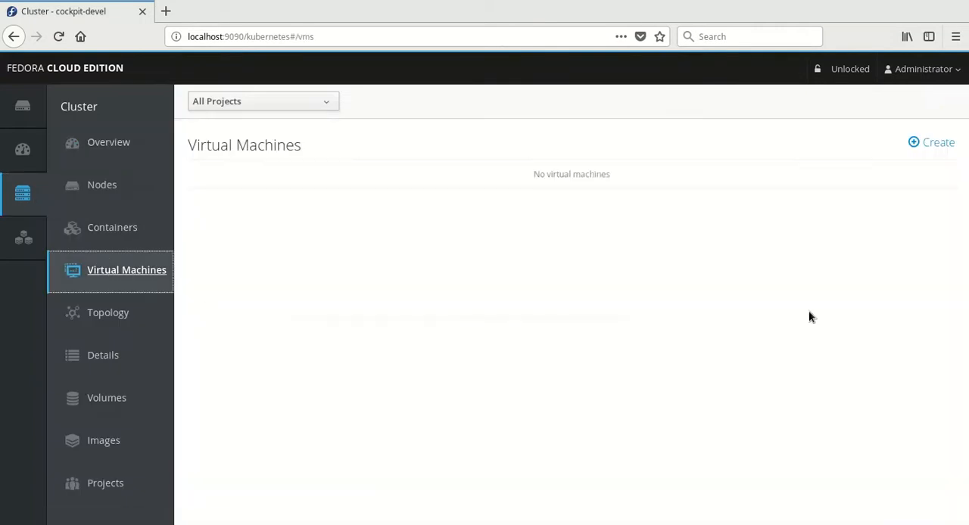
Step: Start creating a new virtual machine, bringing up the Create Virtual Machine dialog
left_click(931, 142)
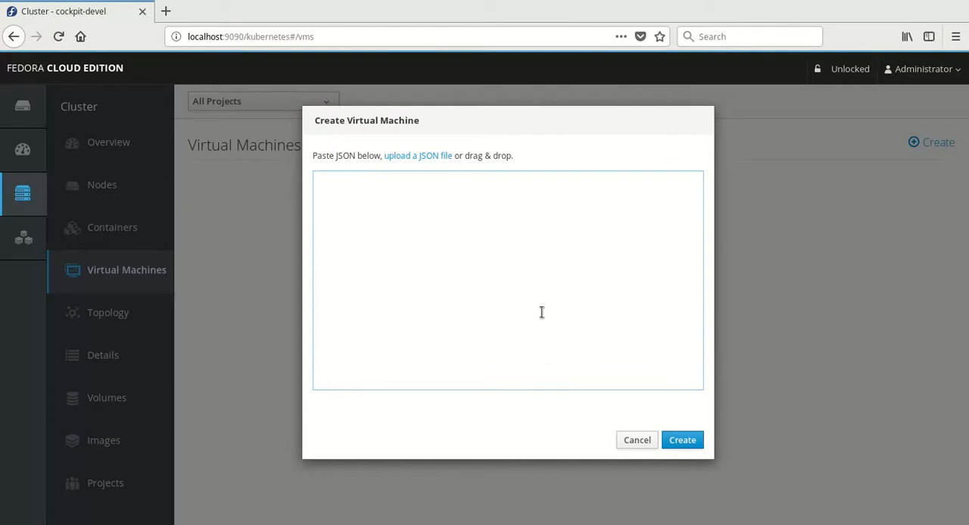
mouse_move(516, 292)
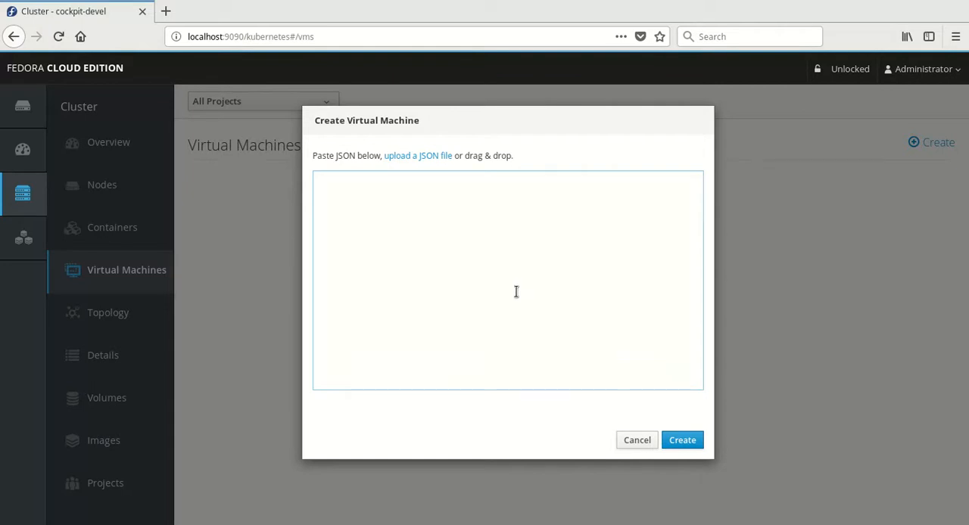
mouse_move(533, 263)
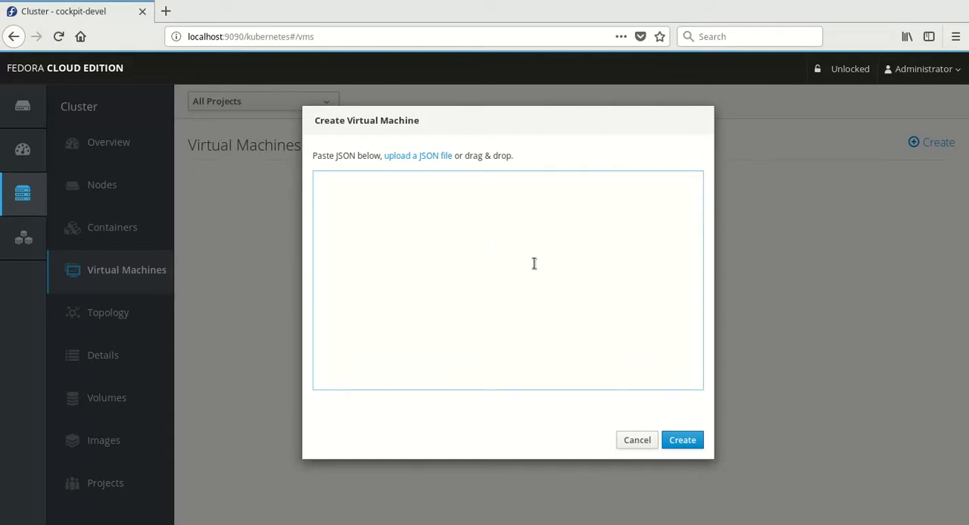
mouse_move(502, 245)
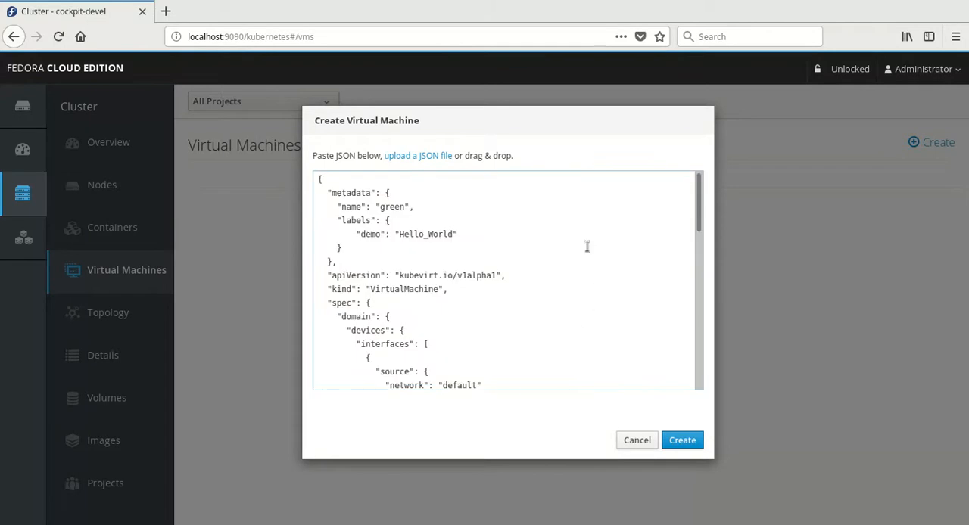
mouse_move(590, 236)
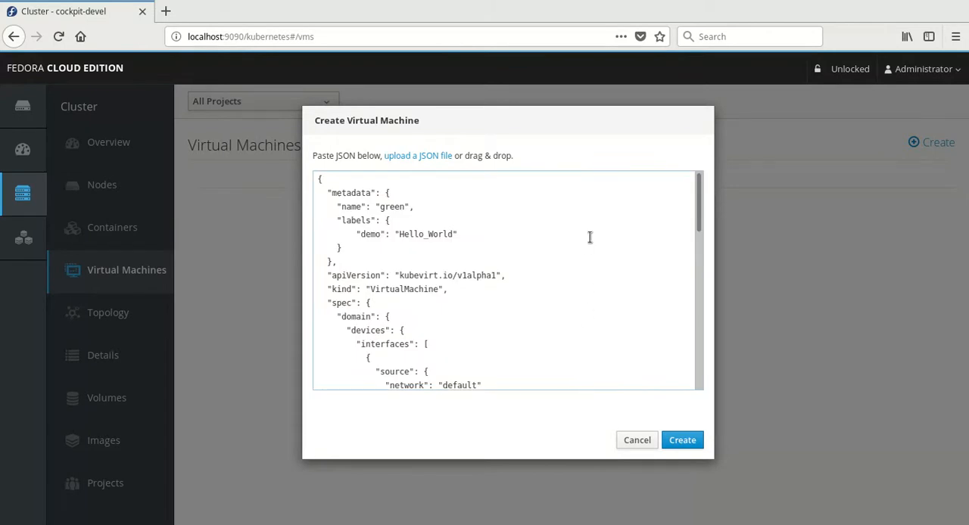
Step: Rename the pasted JSON's machine from 'green' to 'blue' and create it
double_click(392, 206)
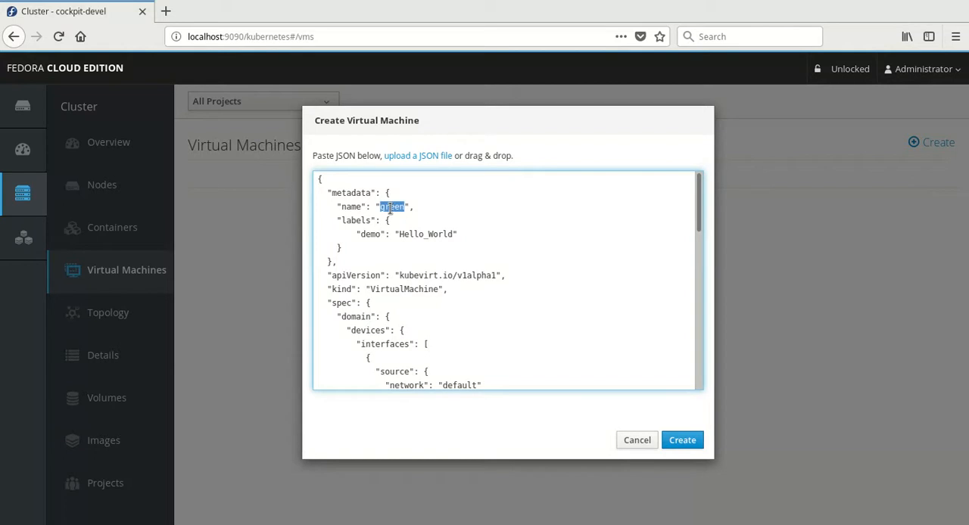
type("blue")
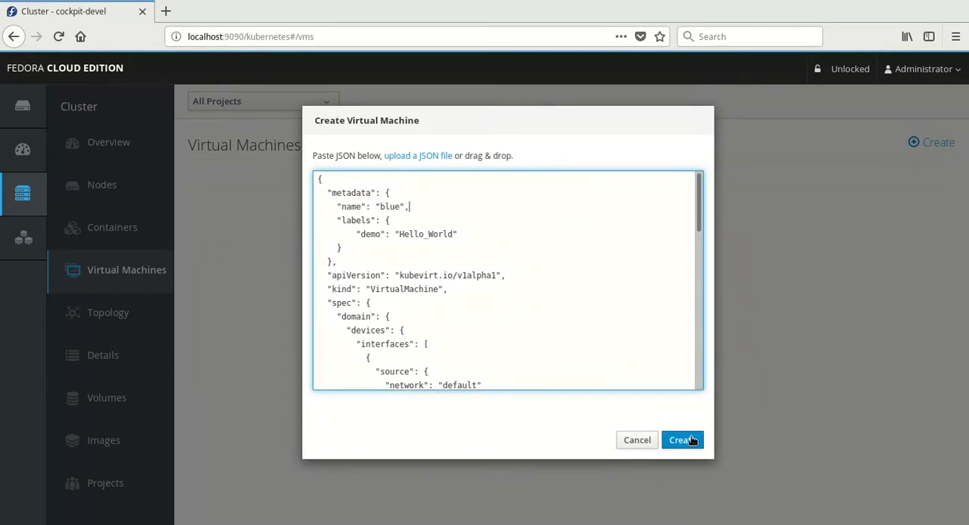
left_click(681, 439)
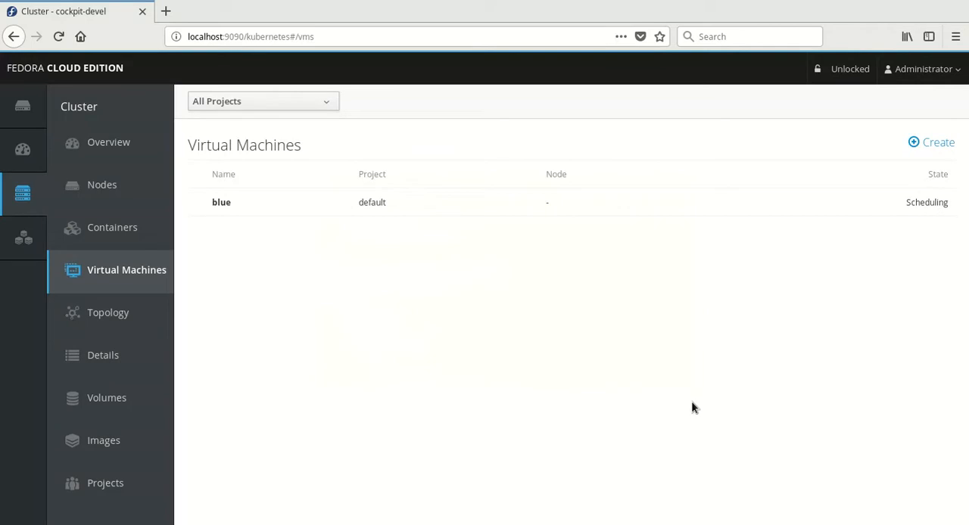
mouse_move(527, 342)
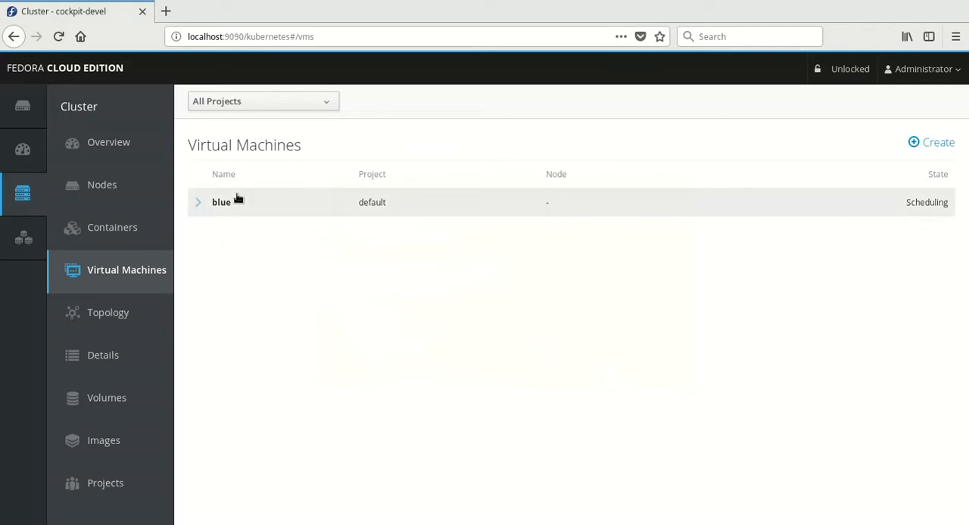
Step: Expand the 'blue' row to show its overview: 8Mi memory, 1 vCPU, demo=Hello_World
left_click(221, 203)
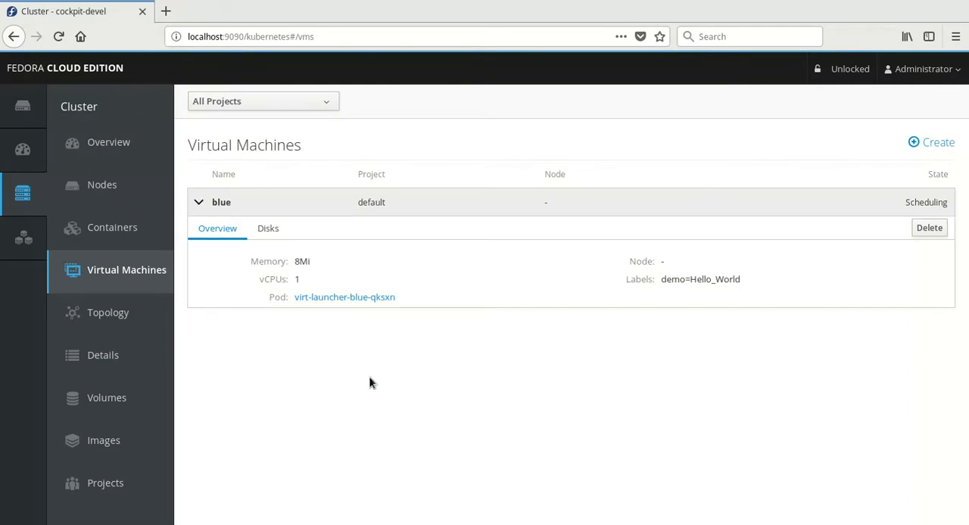
mouse_move(501, 318)
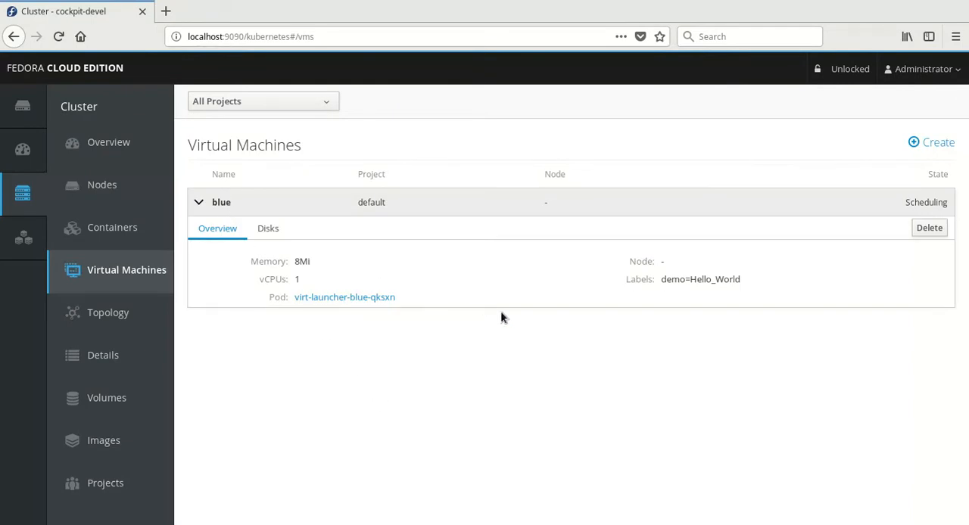
mouse_move(479, 301)
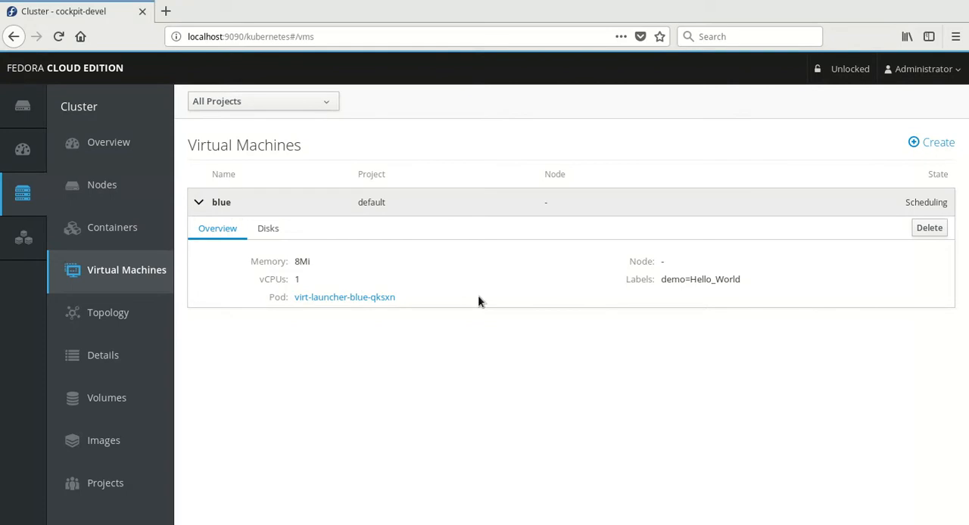
mouse_move(557, 327)
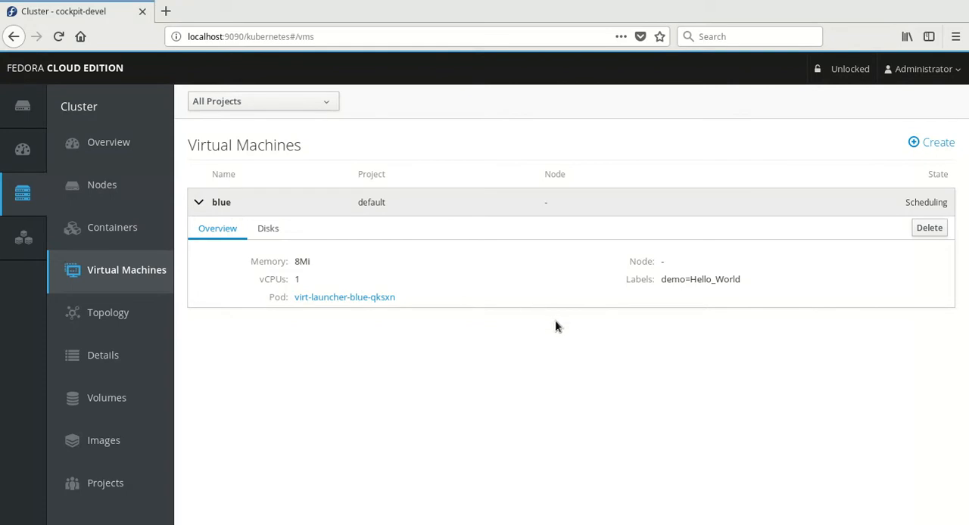